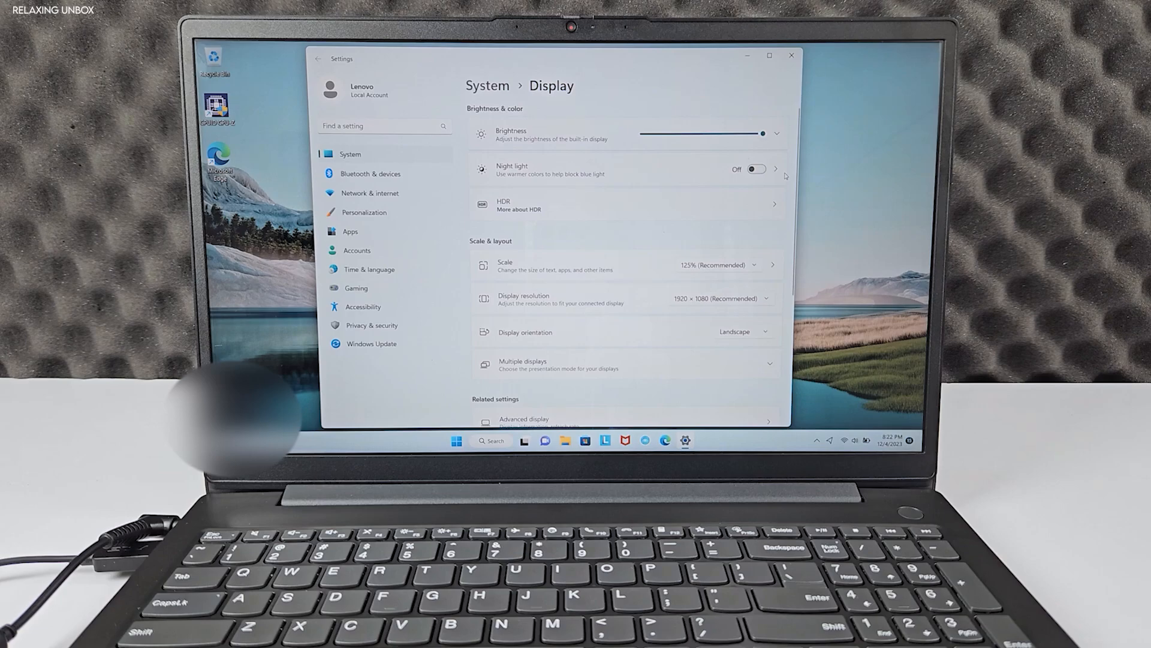
Show the internal display's advanced info with its 1920×1080 resolution and 60 Hz refresh rate.
scroll(down, 3)
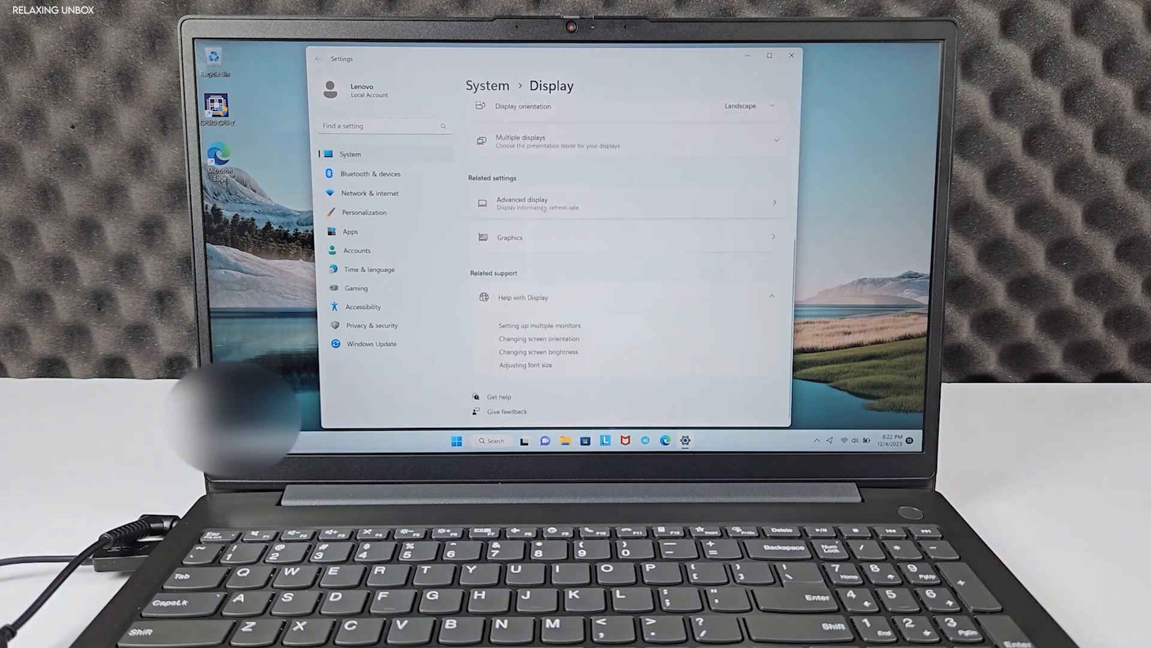
click(522, 203)
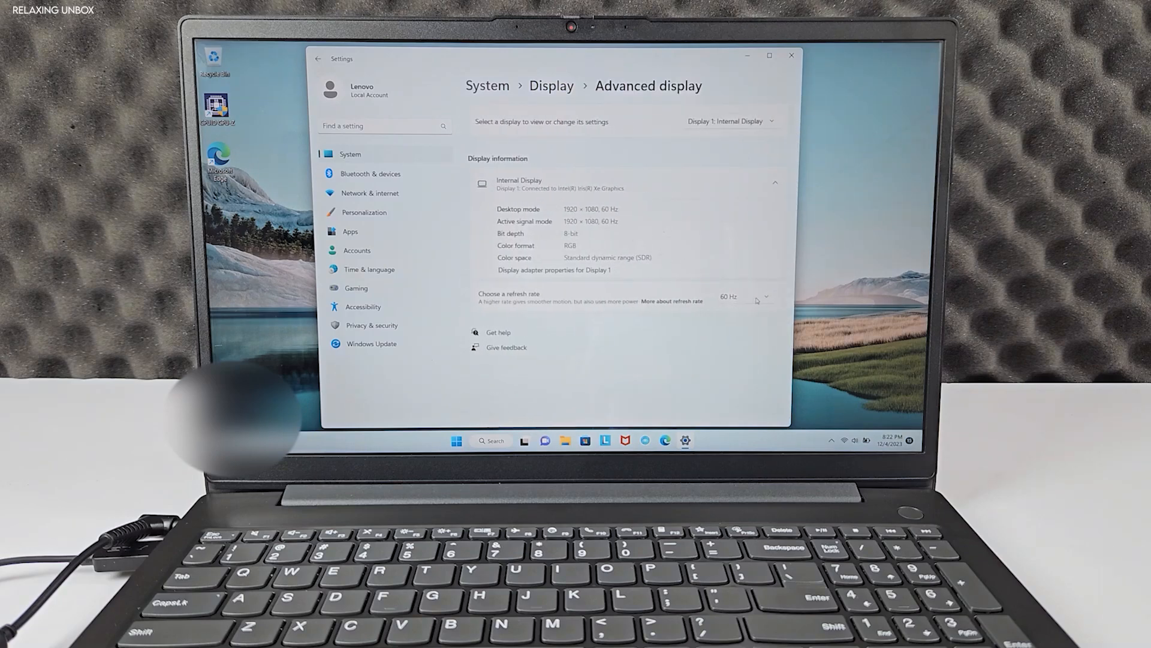